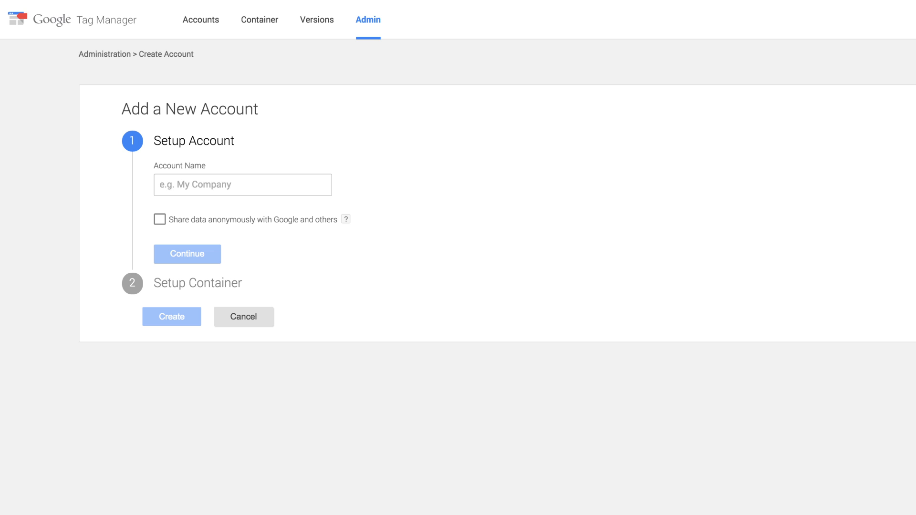
Name the account 'The Great Outdoors', enable anonymous data sharing with Google, and continue
scroll("down", 3)
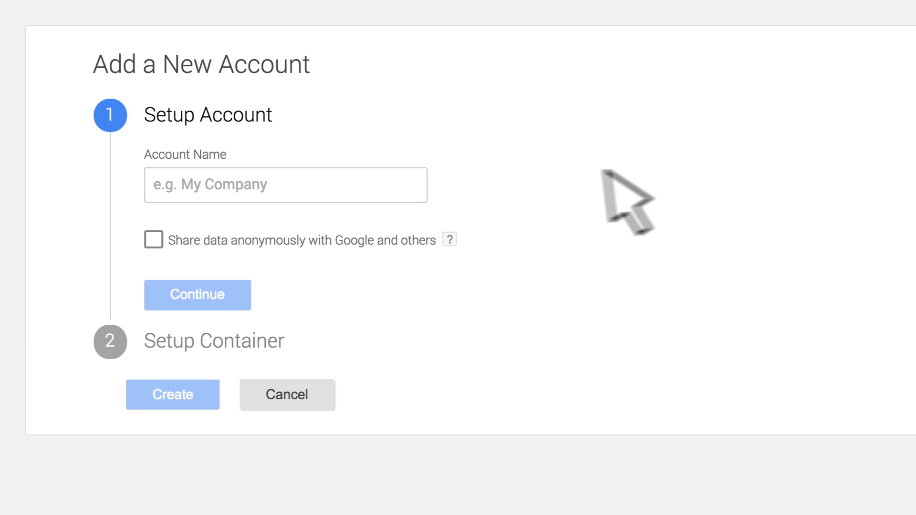
left_click(304, 199)
type("The Great Outdoors")
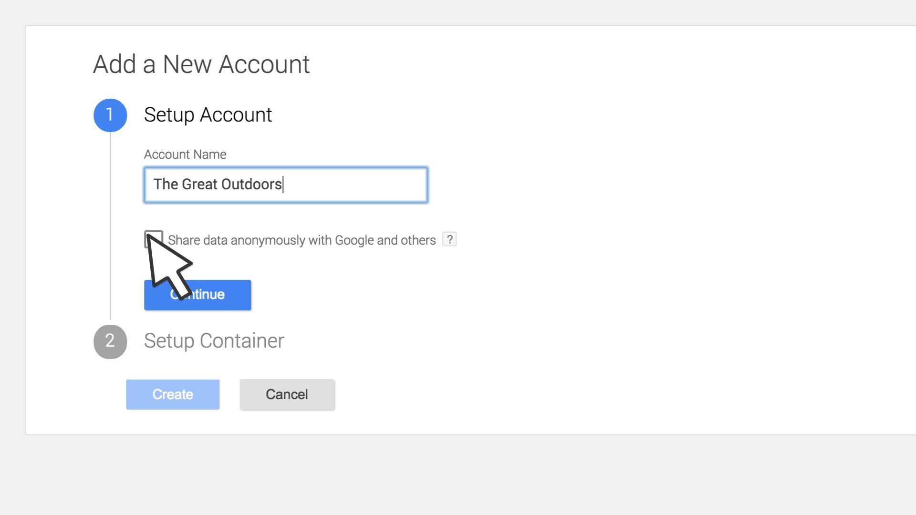
left_click(155, 248)
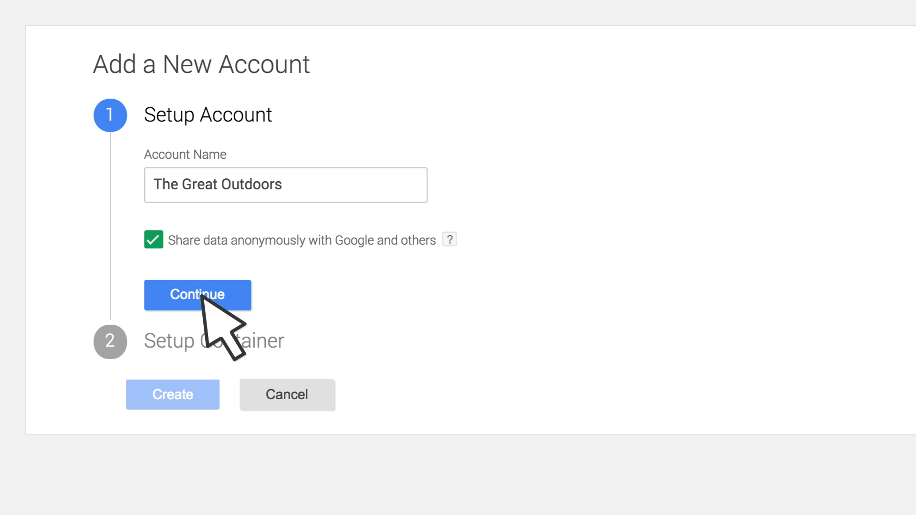
left_click(197, 296)
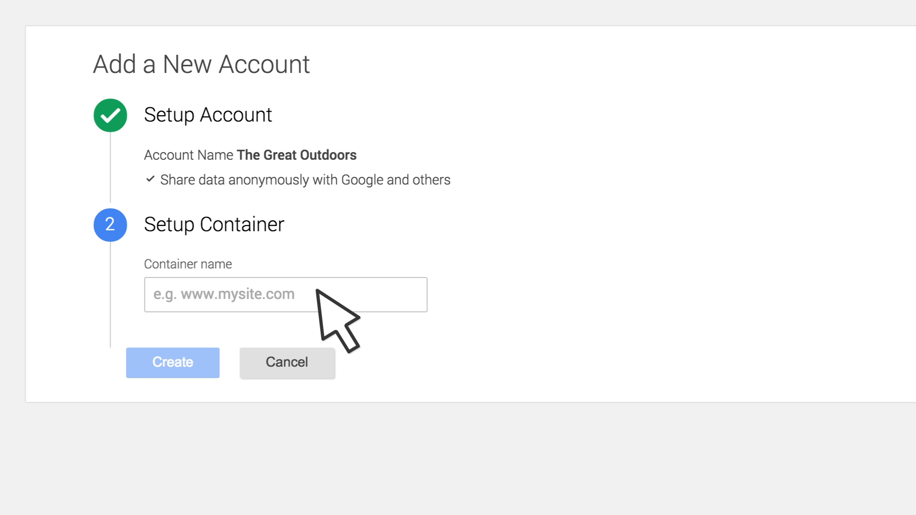
Name the container 'The Great Outdoors Website' and create the account and container
left_click(303, 294)
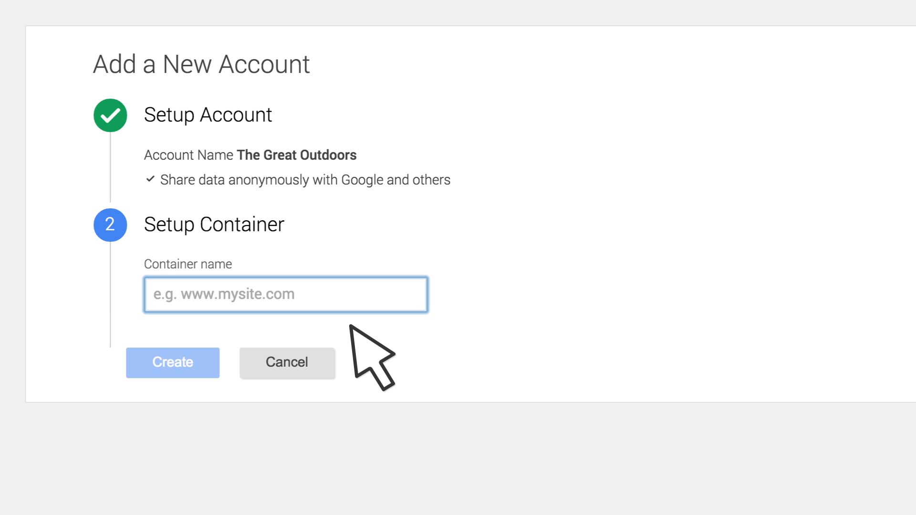
type("The Great Outdoors Website")
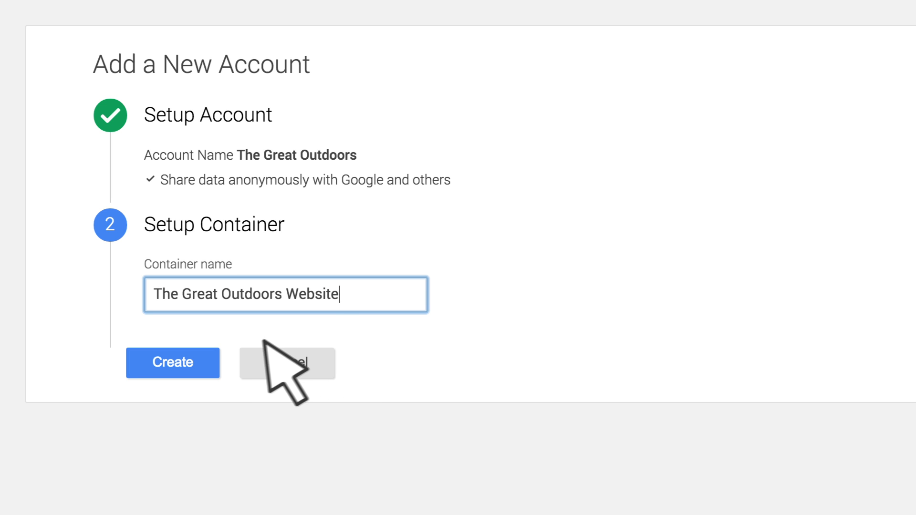
left_click(173, 363)
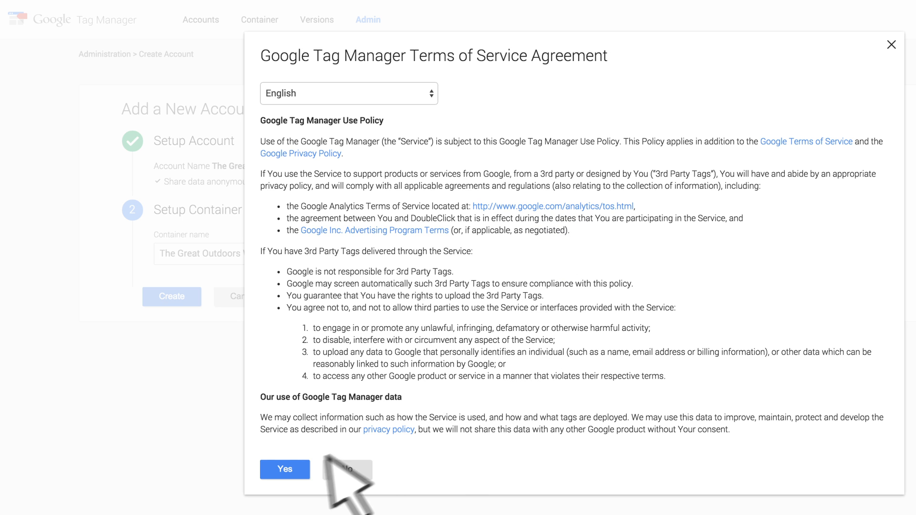
Accept the Terms of Service so the Install Google Tag Manager snippet appears
left_click(284, 468)
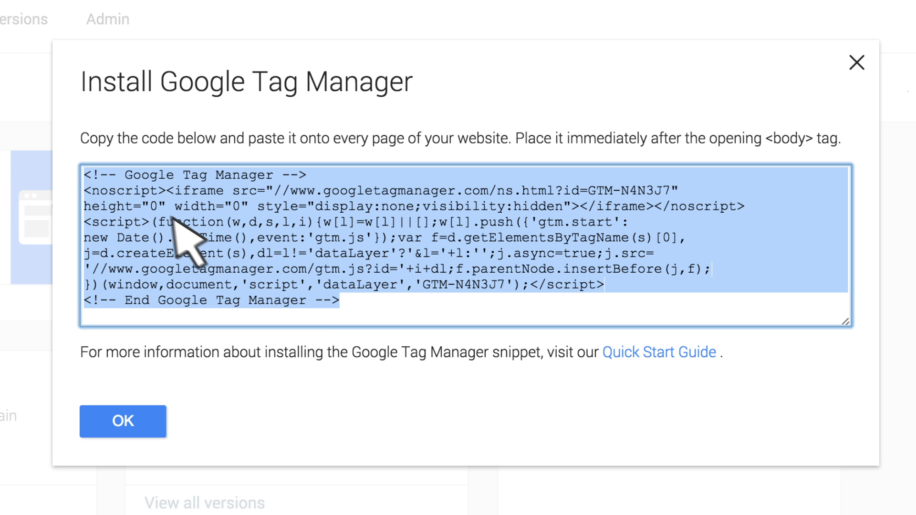
mouse_move(345, 313)
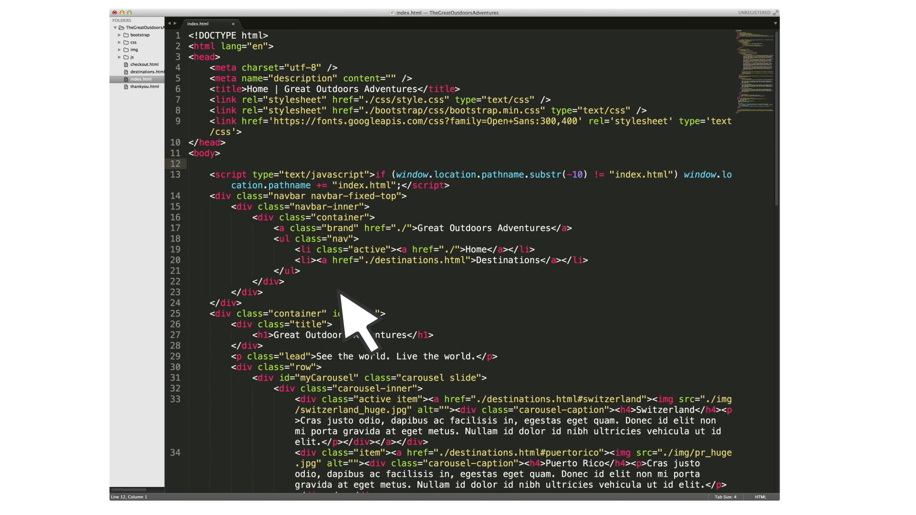
mouse_move(312, 284)
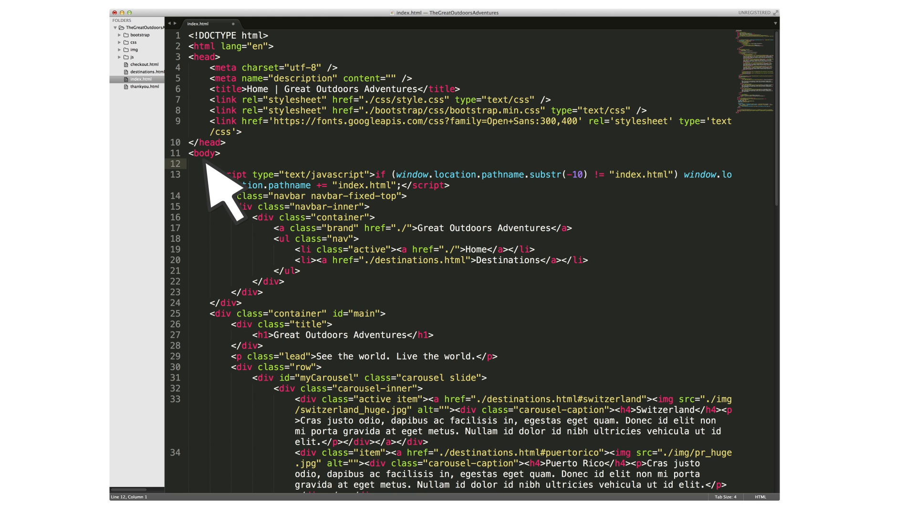
Paste the GTM container snippet into index.html right after the opening <body> tag
type("<!-- Google Tag Manager -->")
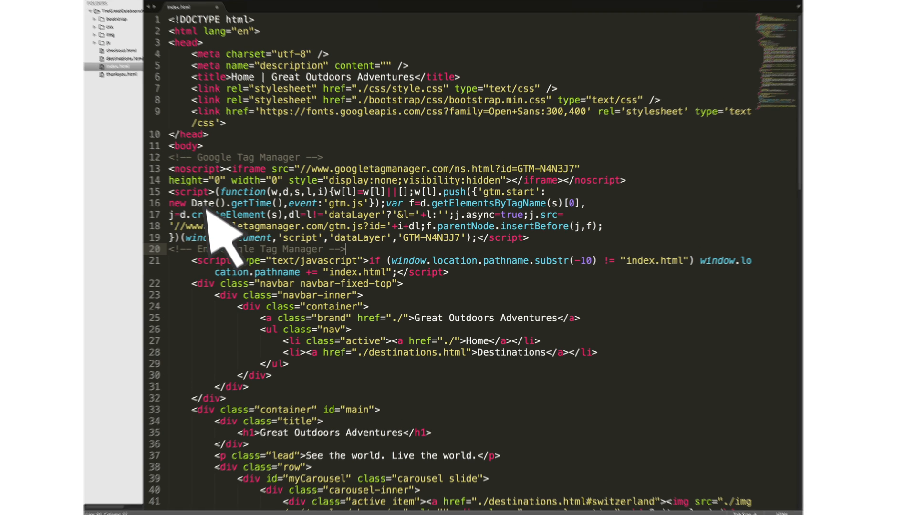